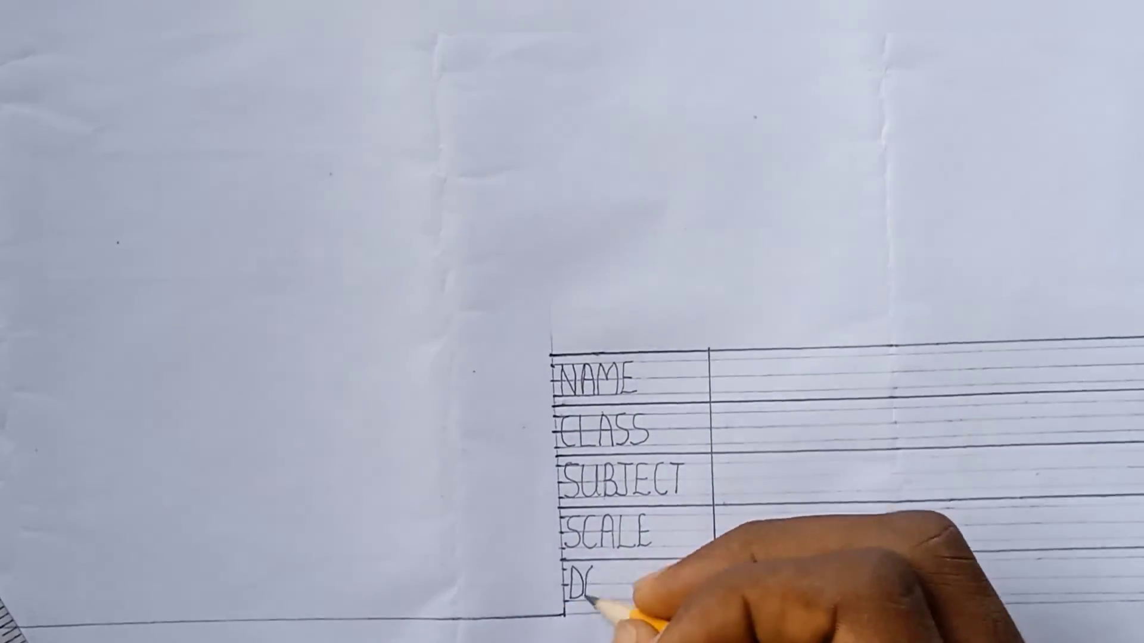
type("DATE")
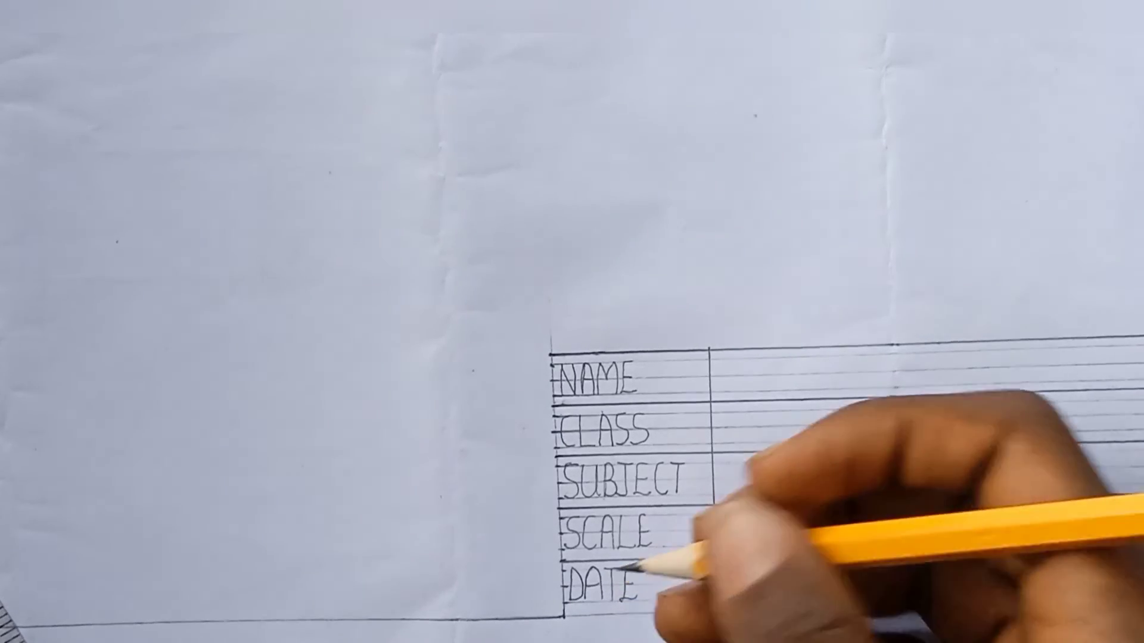